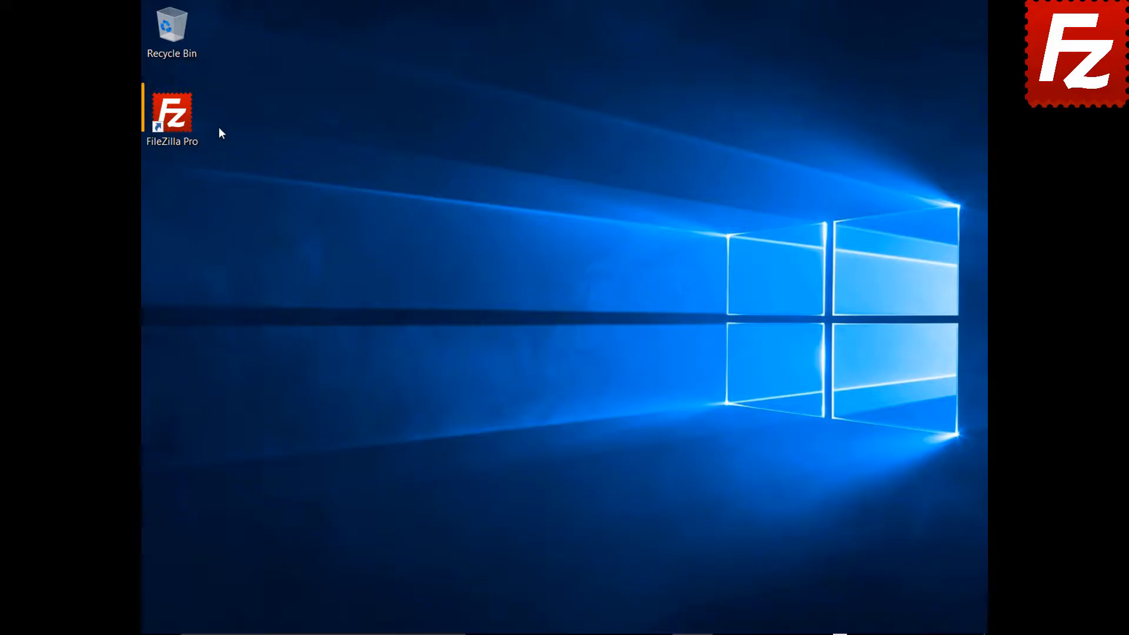
Launch FileZilla Pro and connect to the saved Amazon S3 site listing the buckets.
{"action": "double_click", "coordinate": [172, 114]}
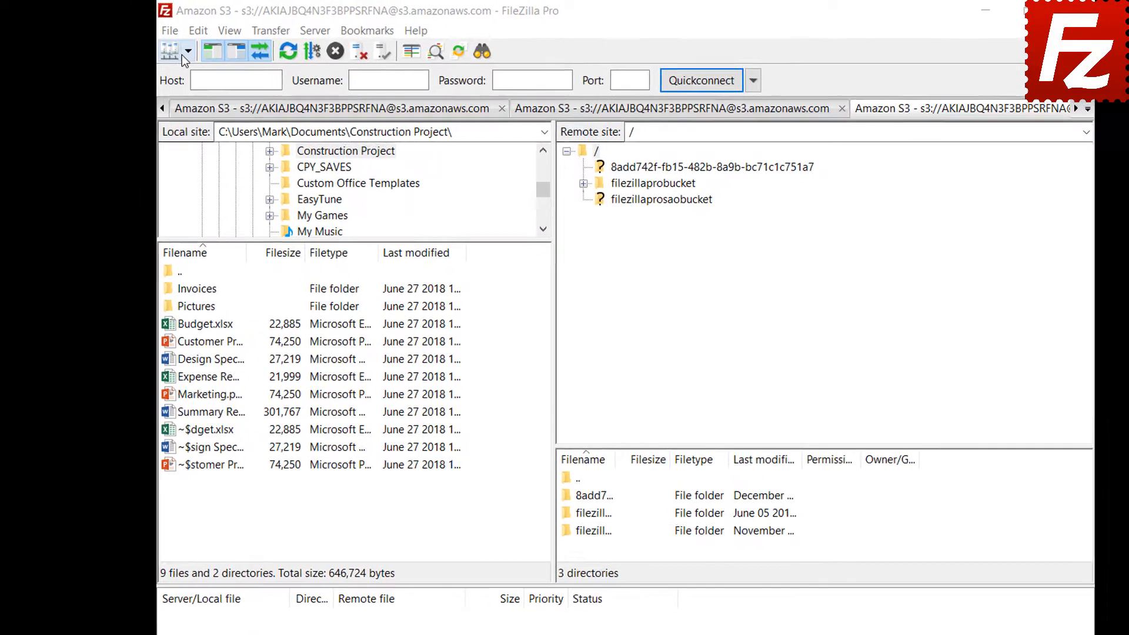
{"action": "left_click", "coordinate": [333, 51]}
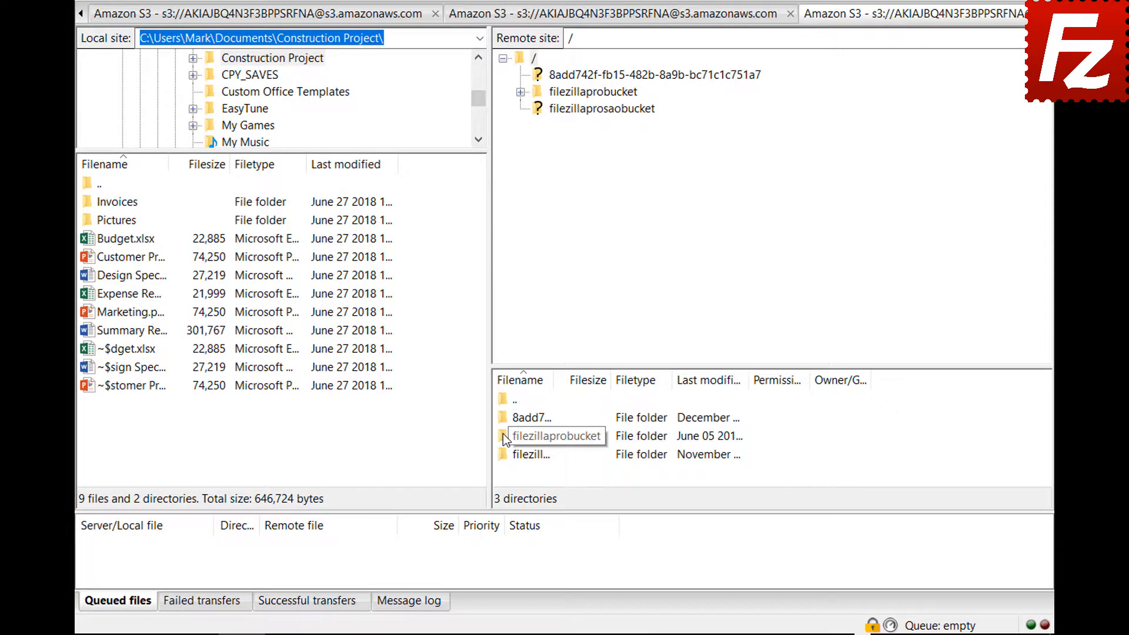
Open filezillaprobucket's lifecycle policies and select the existing 7-day multipart cleanup rule.
{"action": "right_click", "coordinate": [556, 435]}
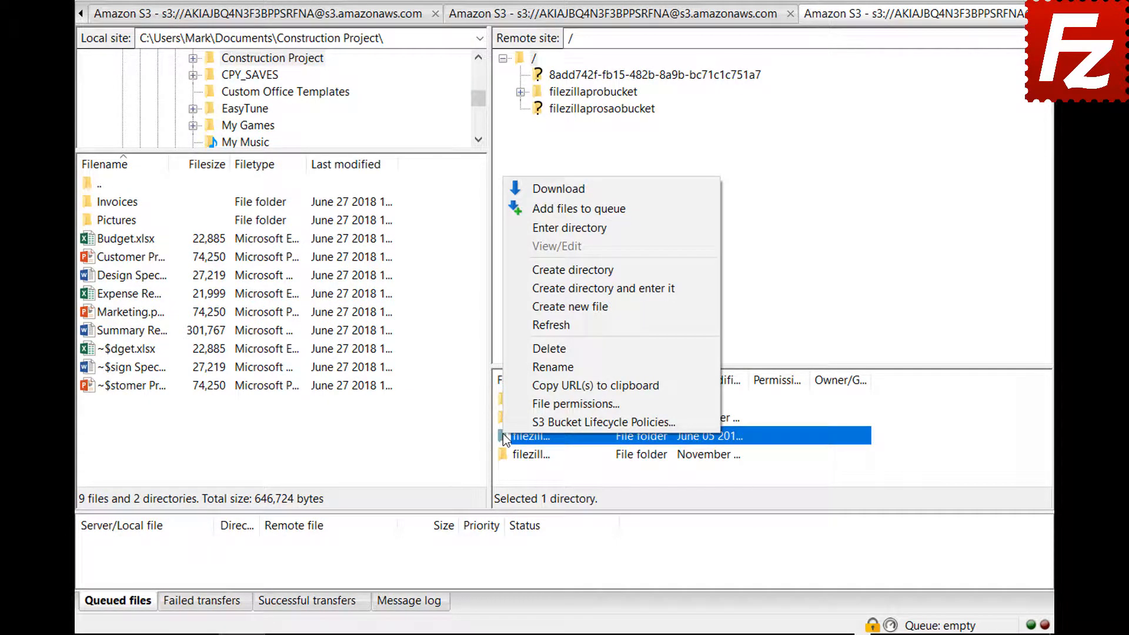
{"action": "left_click", "coordinate": [603, 423]}
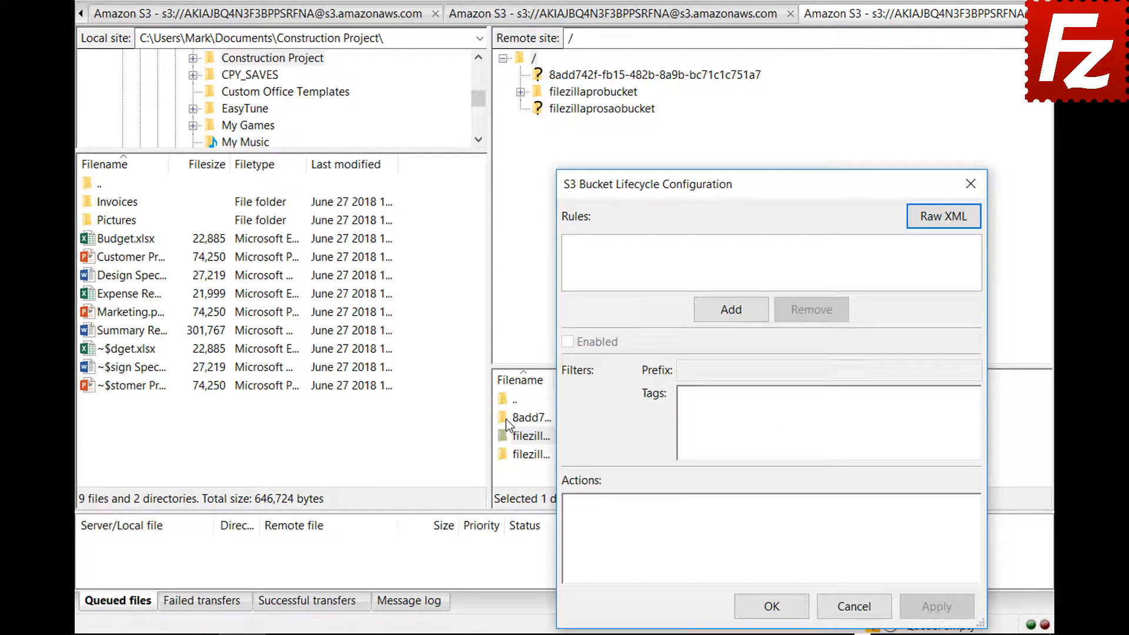
{"action": "left_click", "coordinate": [729, 310]}
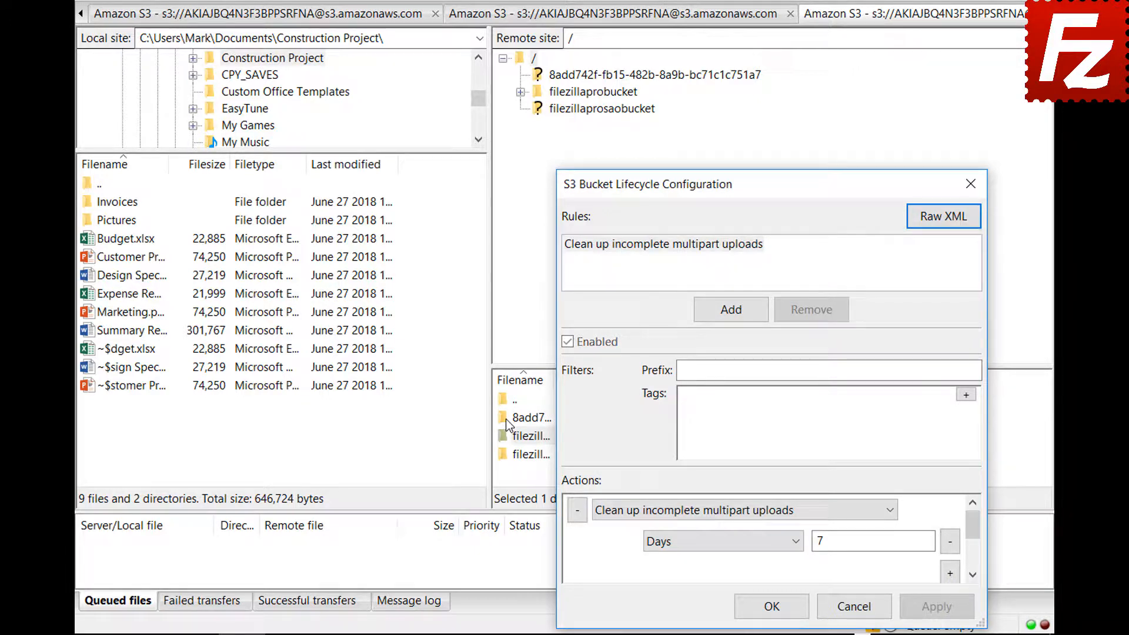
Add an enabled rule 'Archive old site images' with prefix images/ and tag location = site.
{"action": "left_click", "coordinate": [730, 309]}
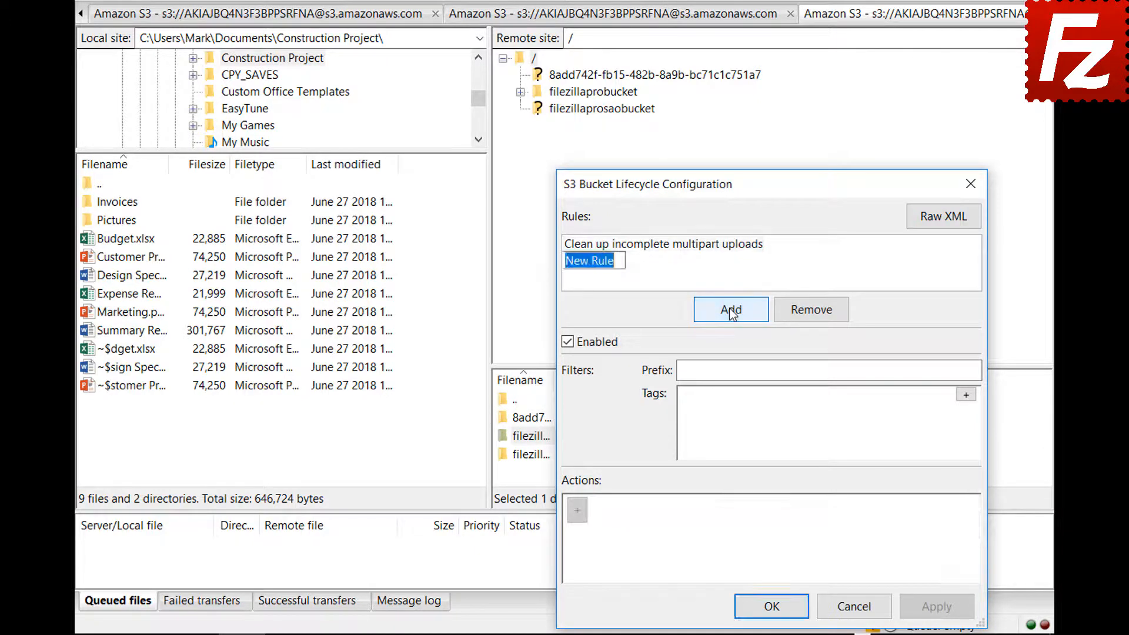
{"action": "type", "text": "Archive old site images"}
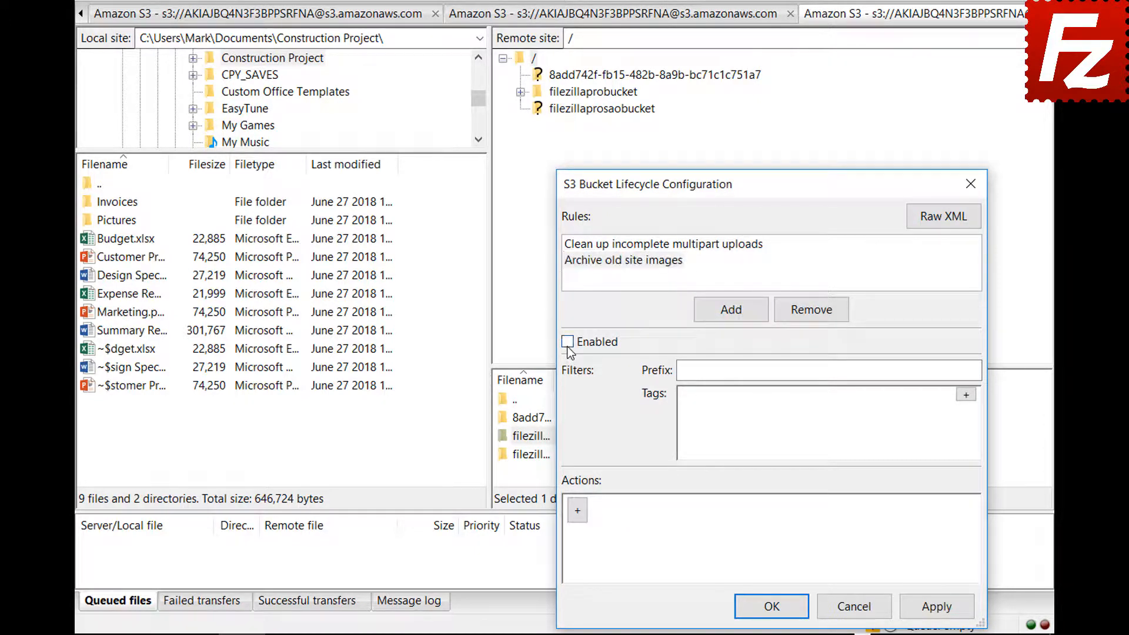
{"action": "left_click", "coordinate": [567, 341]}
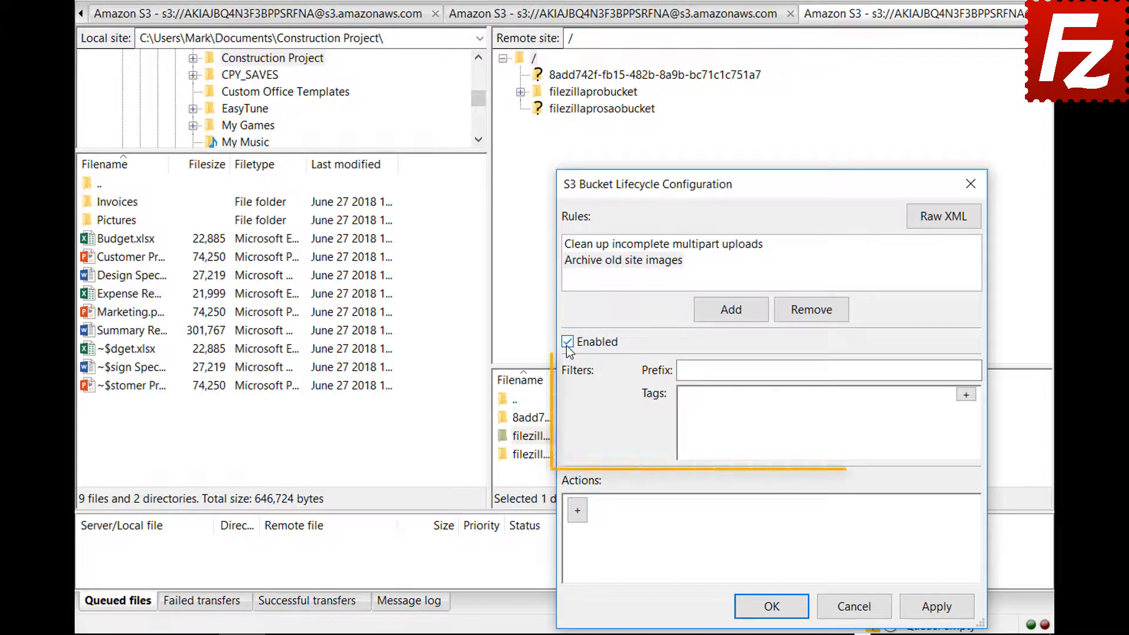
{"action": "left_click", "coordinate": [828, 370]}
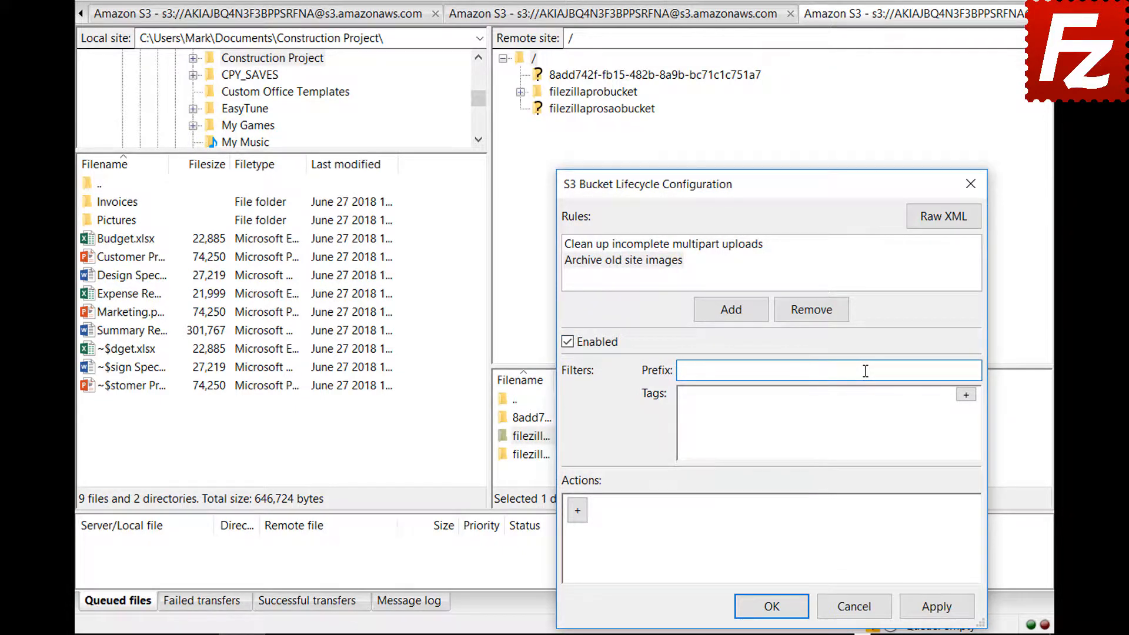
{"action": "type", "text": "images/"}
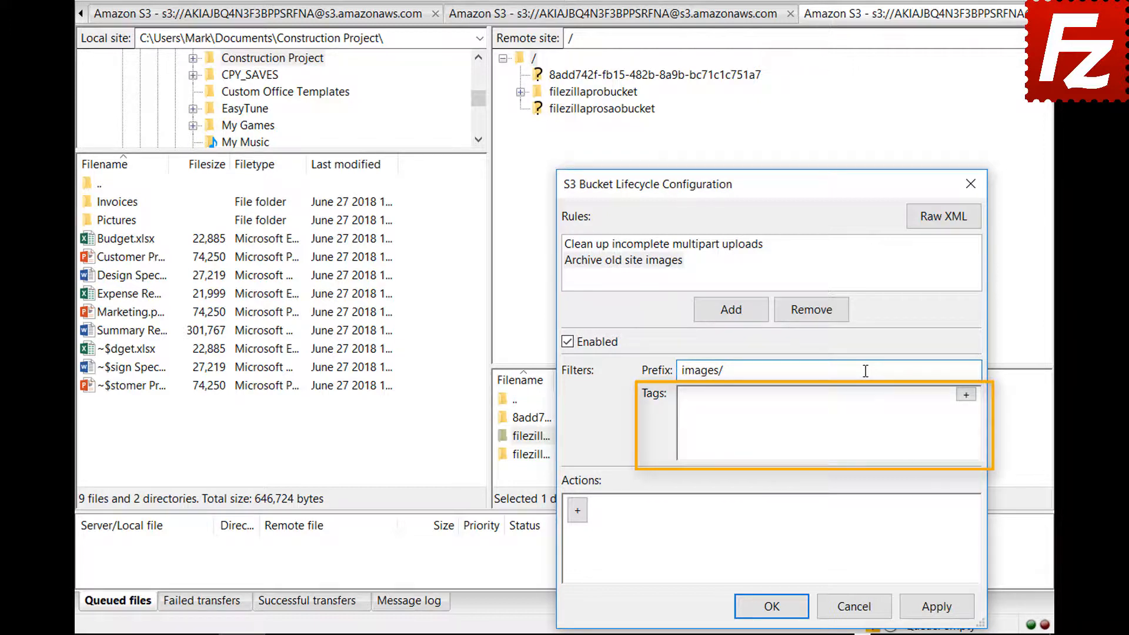
{"action": "left_click", "coordinate": [965, 394]}
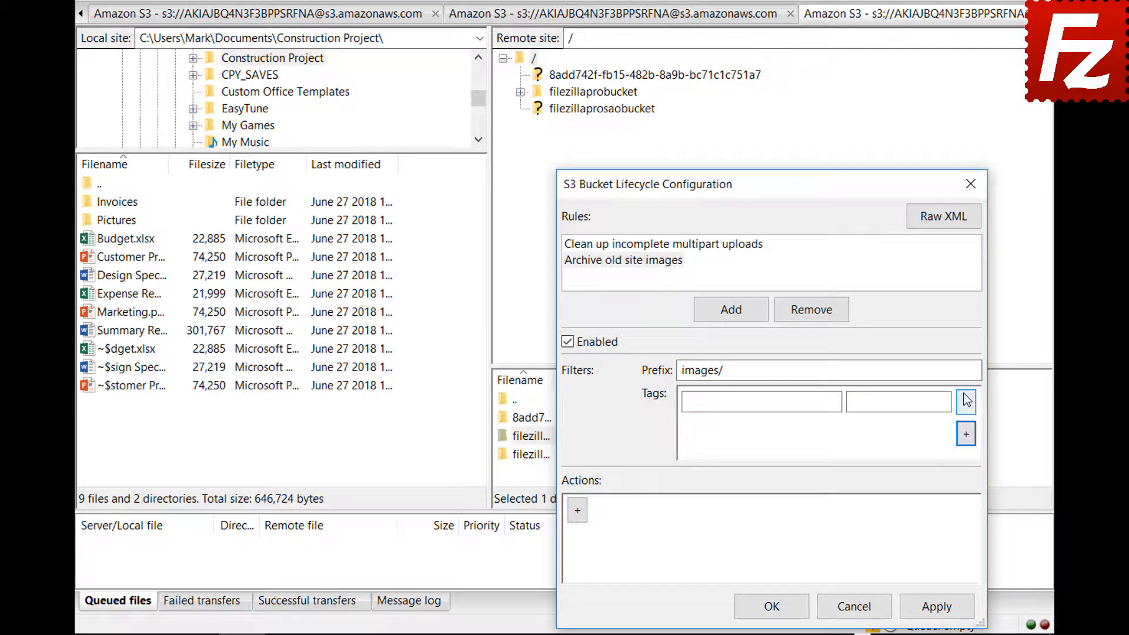
{"action": "type", "text": "site"}
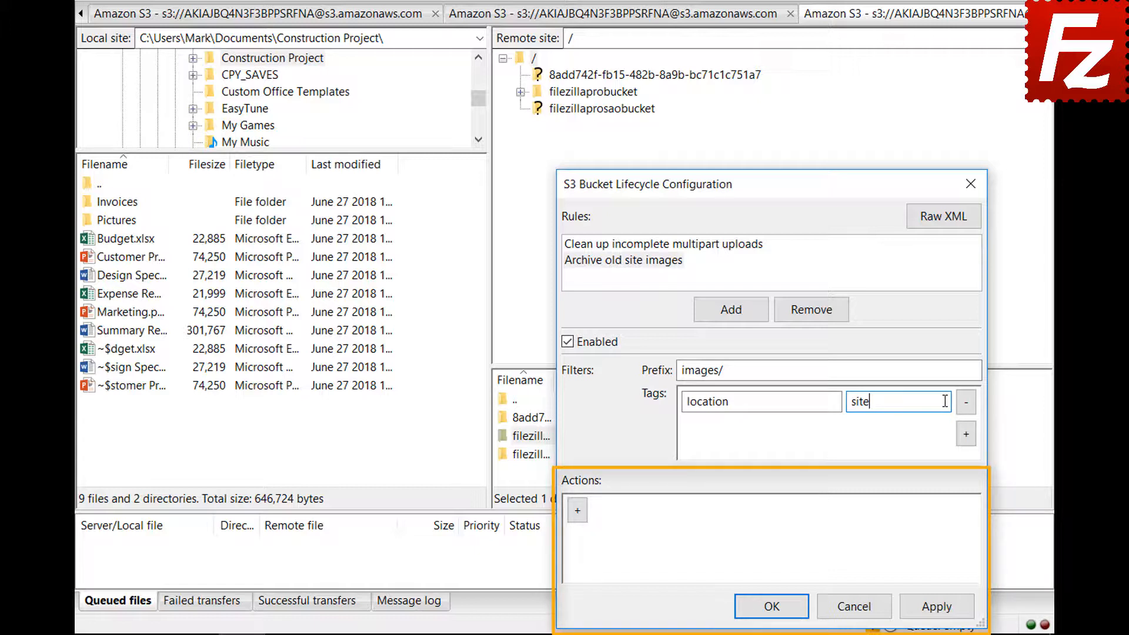
Add a Transition (current version) action to the rule, taking effect after 30 days.
{"action": "left_click", "coordinate": [576, 509]}
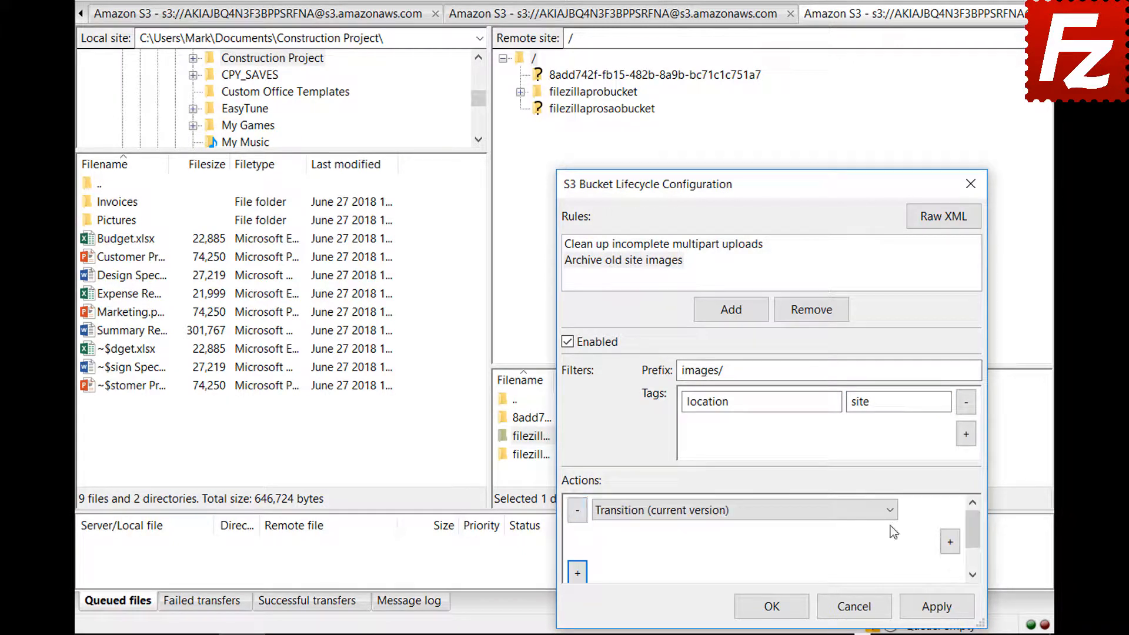
{"action": "left_click", "coordinate": [891, 510]}
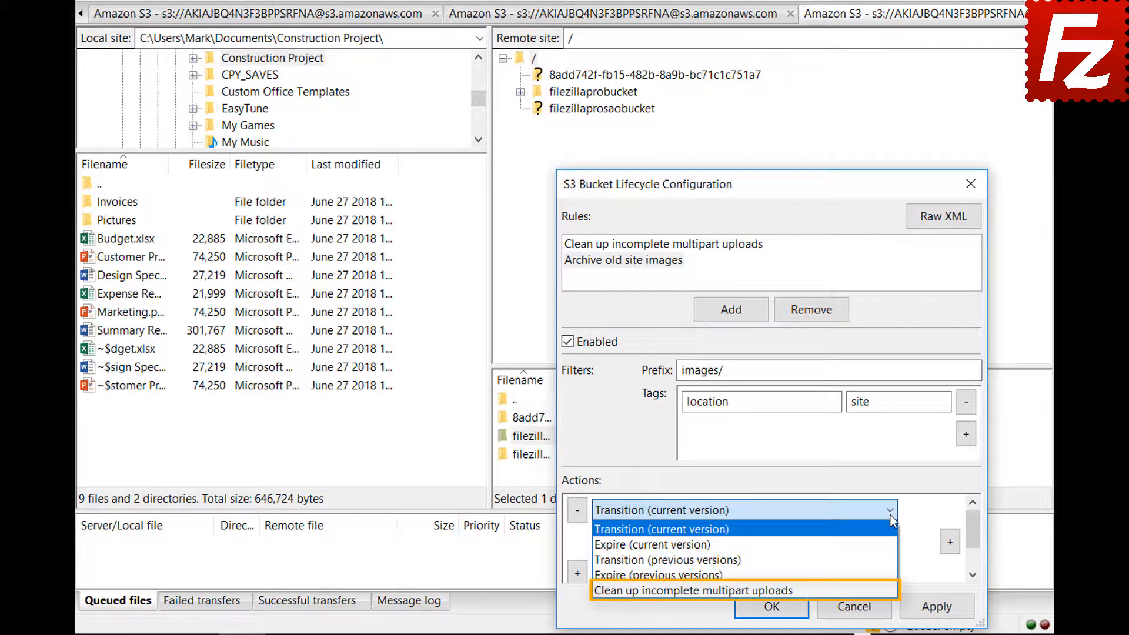
{"action": "left_click", "coordinate": [660, 528]}
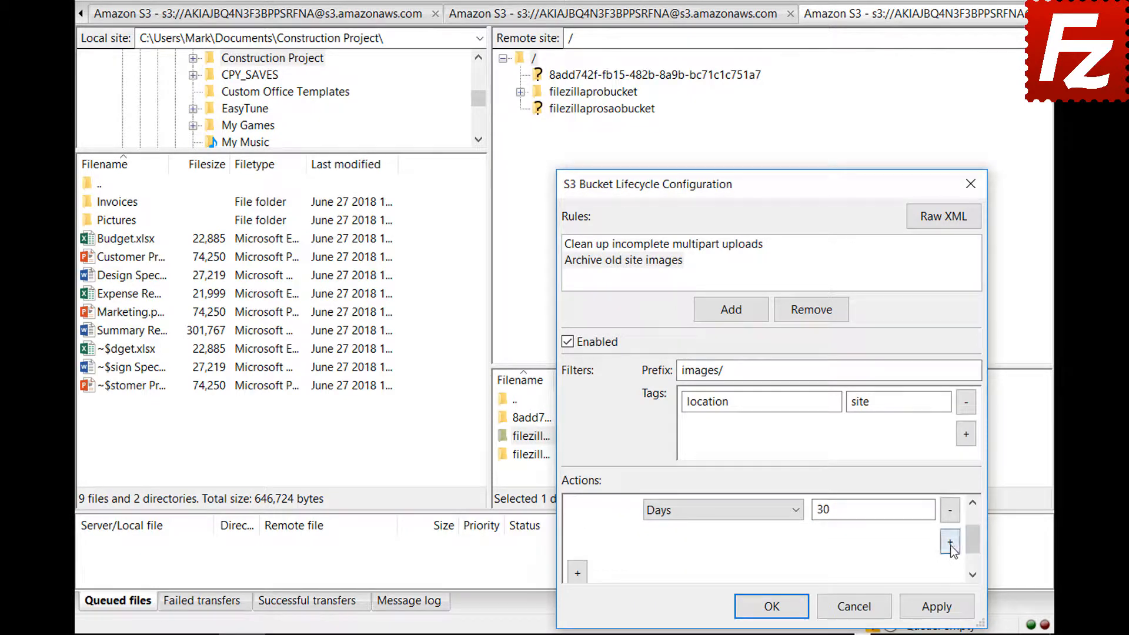
Add a Storage row to the transition and set its target class to Glacier.
{"action": "left_click", "coordinate": [951, 541]}
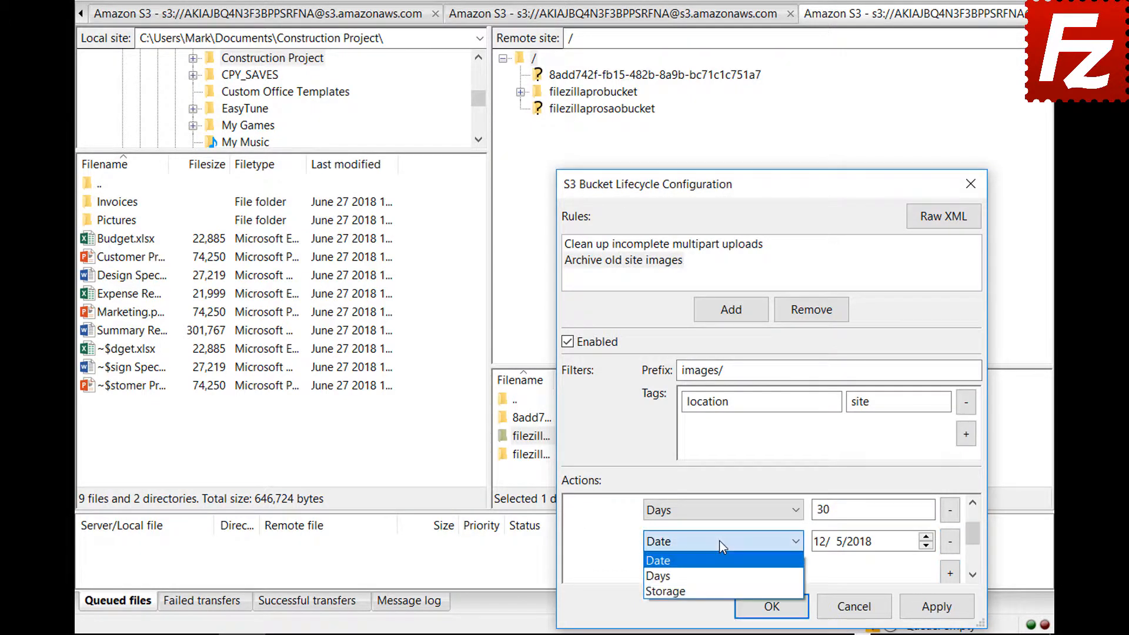
{"action": "left_click", "coordinate": [665, 591]}
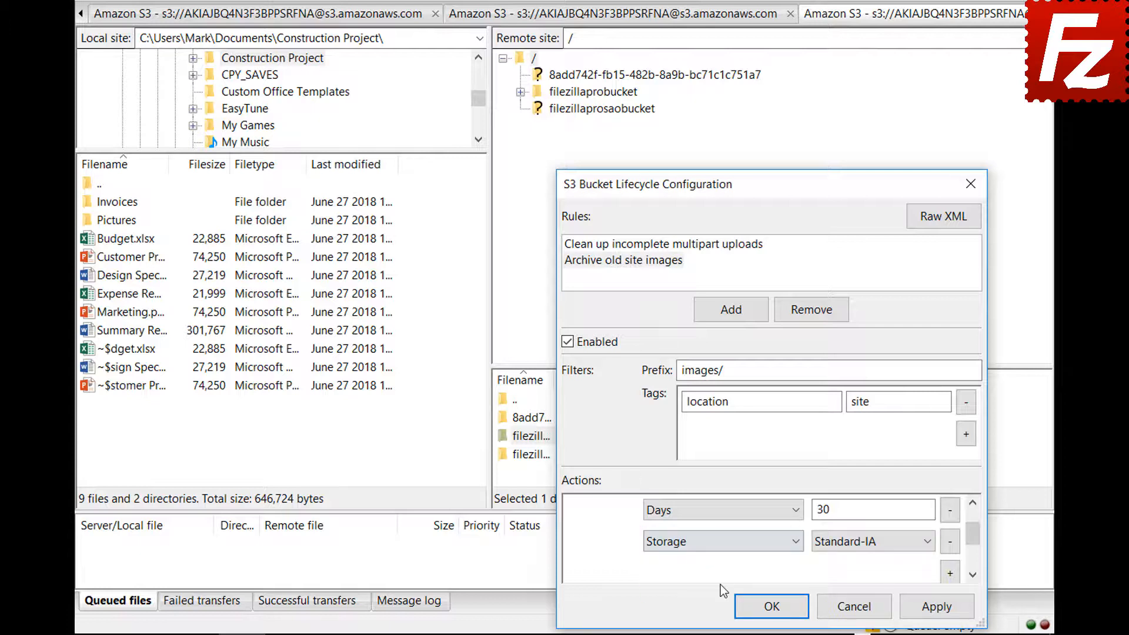
{"action": "left_click", "coordinate": [871, 541]}
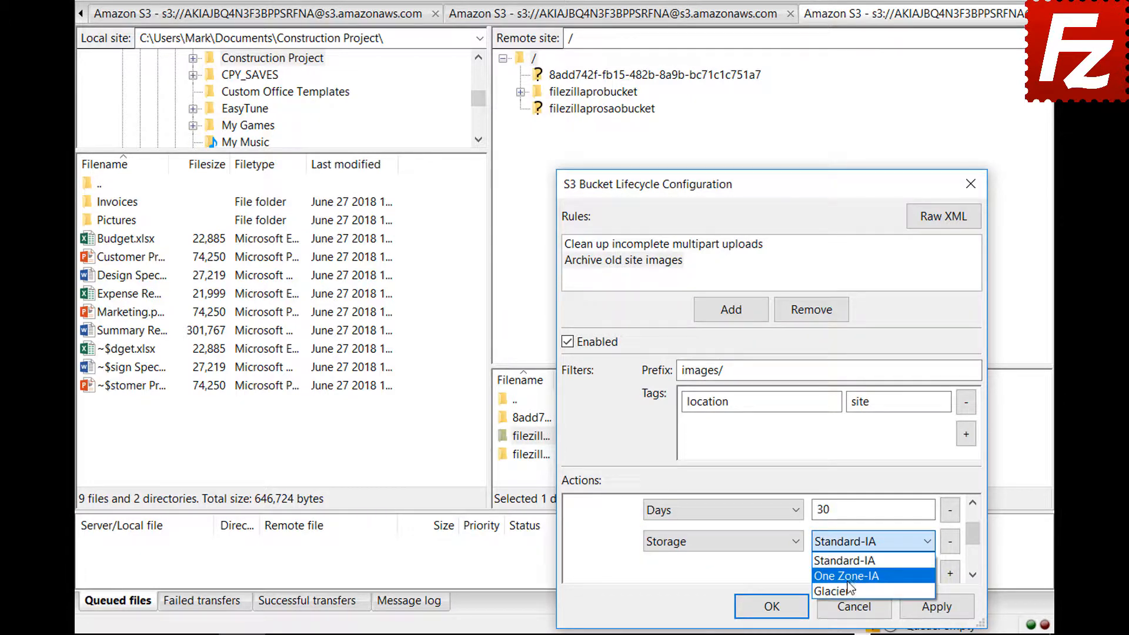
{"action": "left_click", "coordinate": [848, 590]}
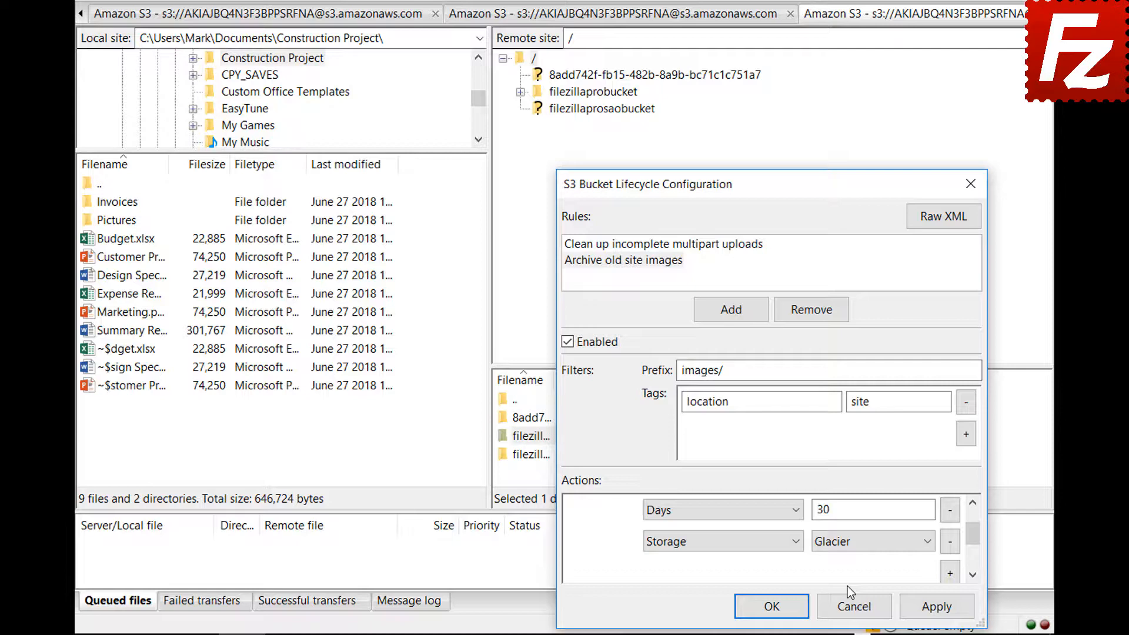
{"action": "left_click", "coordinate": [770, 606]}
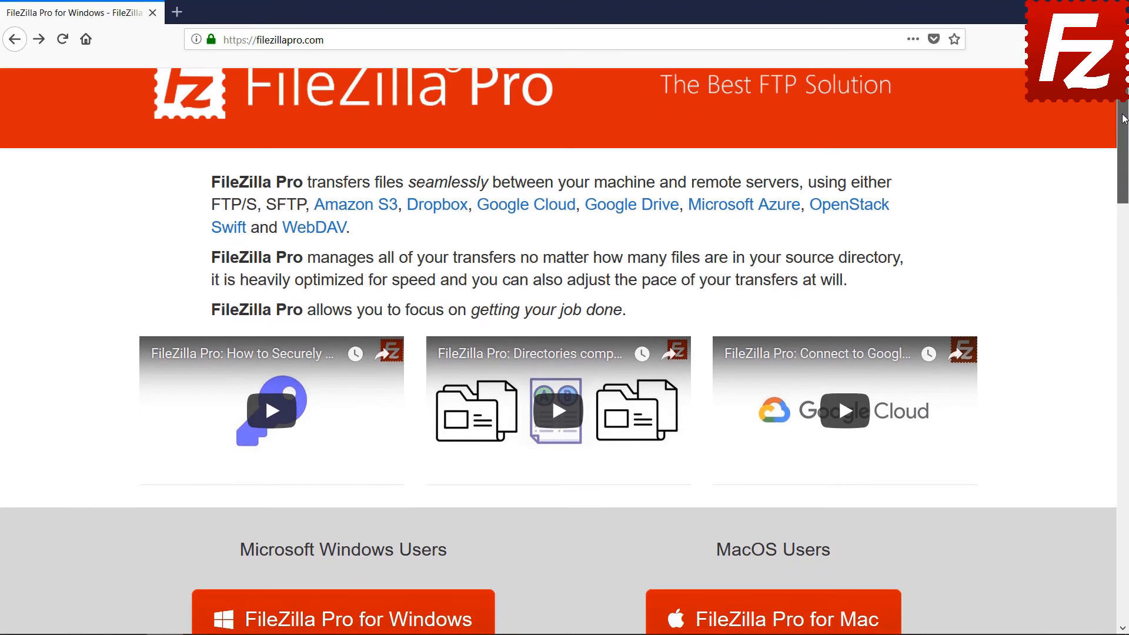
Start buying FileZilla Pro for Windows ($19.99) and review the checkout billing and payment form.
{"action": "scroll", "scroll_direction": "down", "scroll_amount": 3}
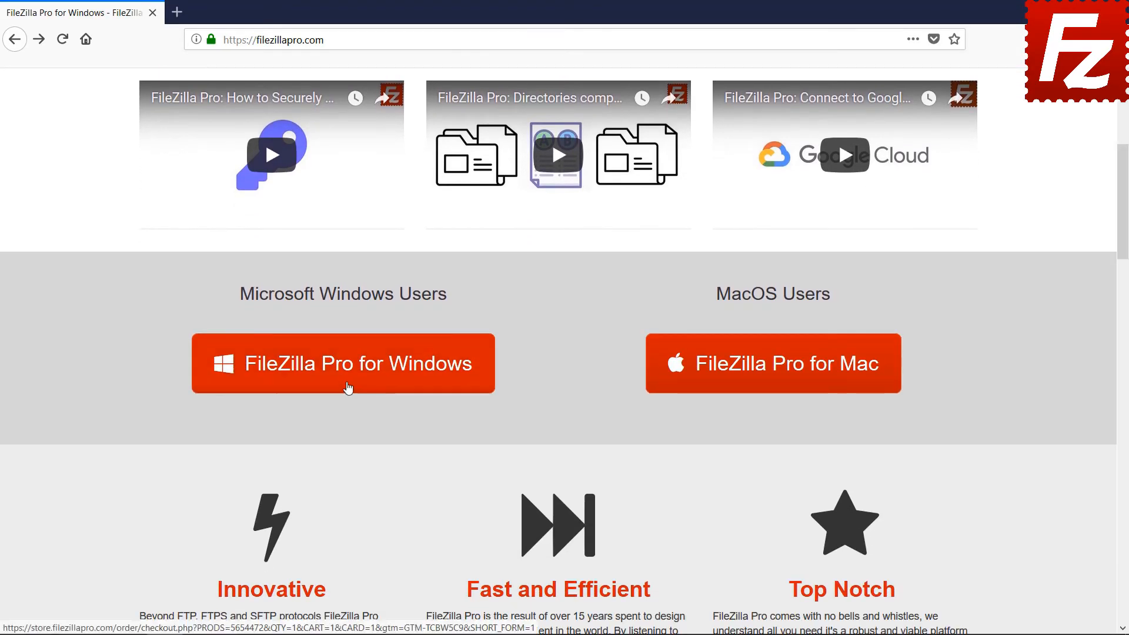
{"action": "left_click", "coordinate": [342, 364]}
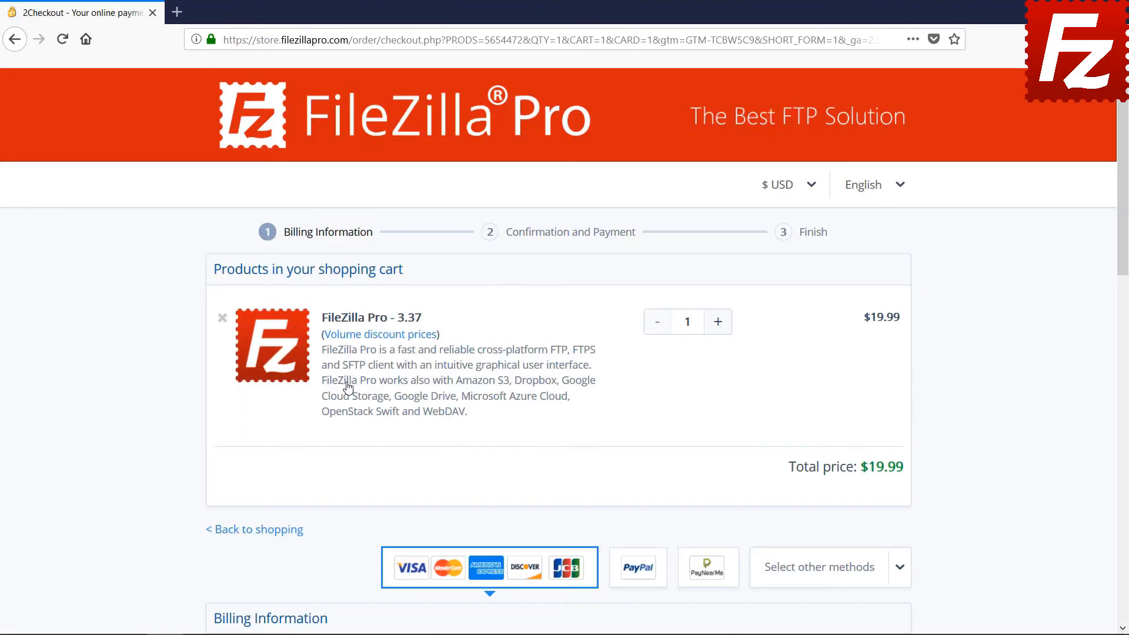
{"action": "scroll", "scroll_direction": "down", "scroll_amount": 3}
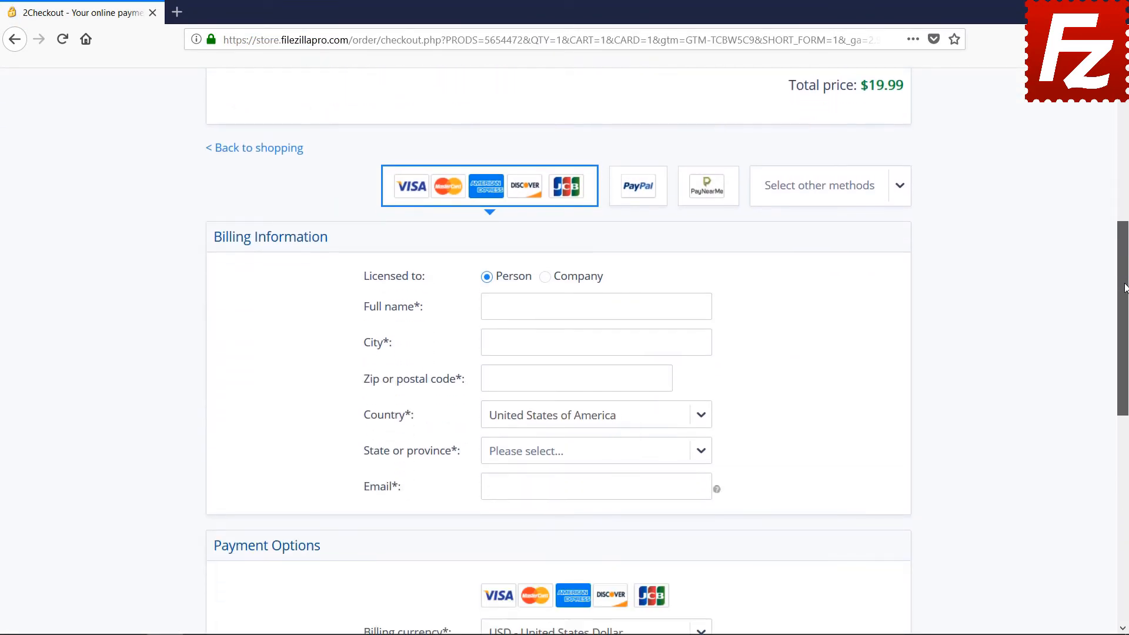
{"action": "scroll", "scroll_direction": "down", "scroll_amount": 3}
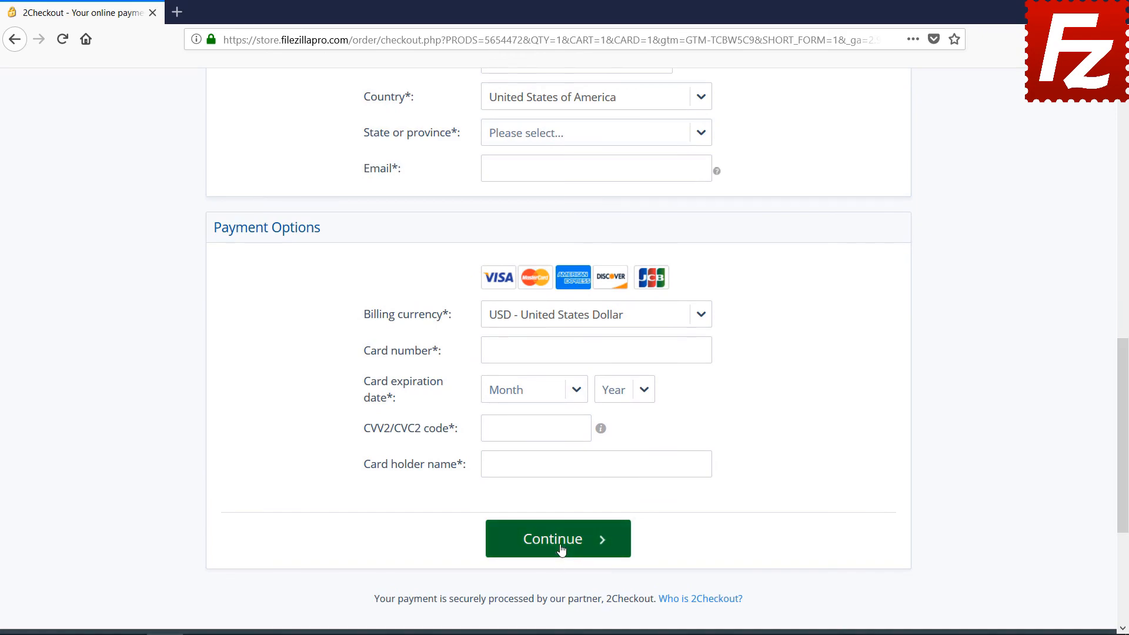